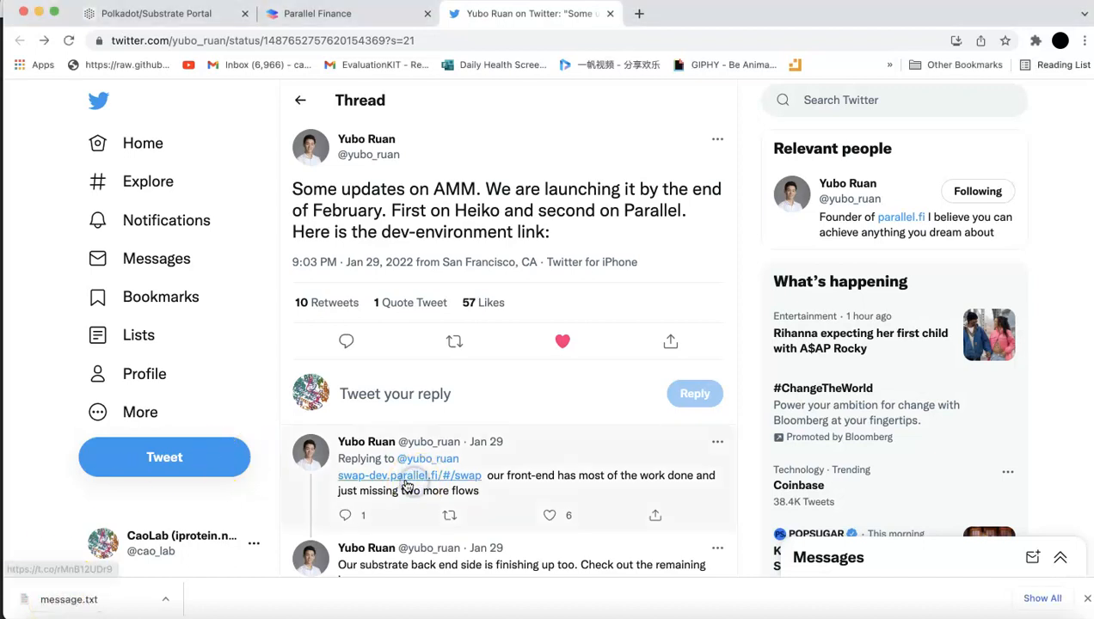
- Follow the swap-dev.parallel.fi link in the reply to reach the Heiko dev swap page
left_click(410, 475)
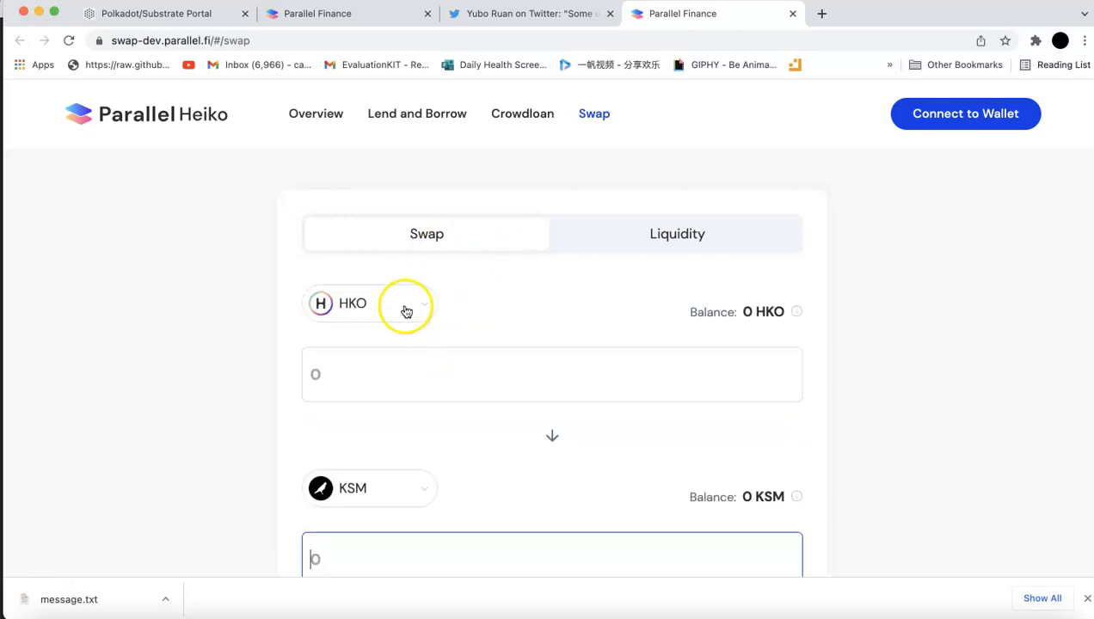
- List the swappable tokens (HKO, KSM, USDT), then move to the Liquidity form for HKO/KSM
left_click(405, 303)
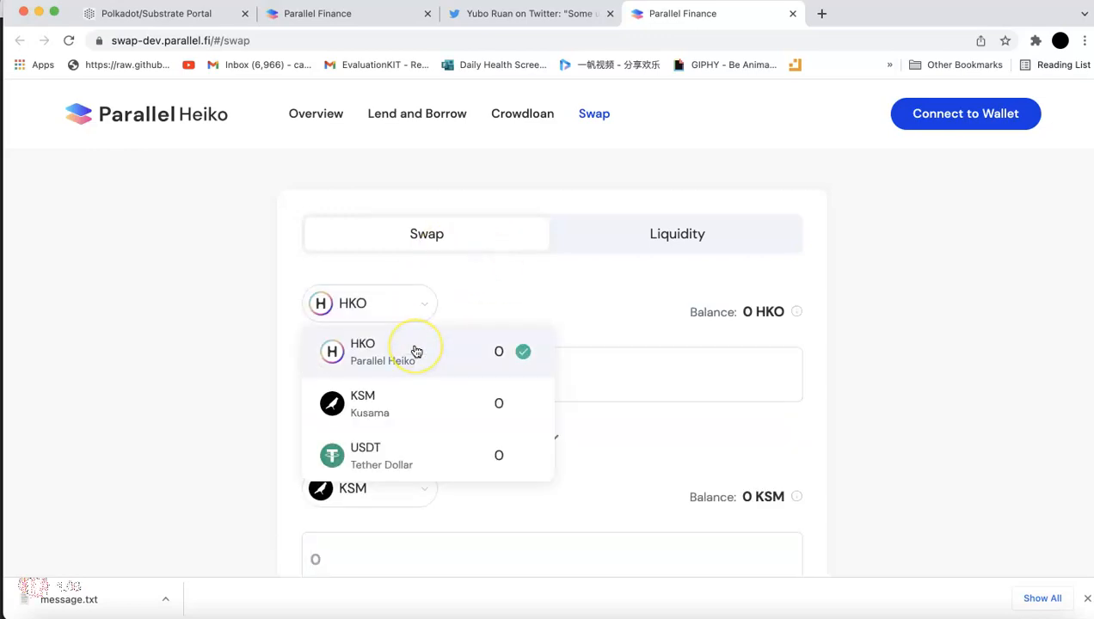
mouse_move(468, 418)
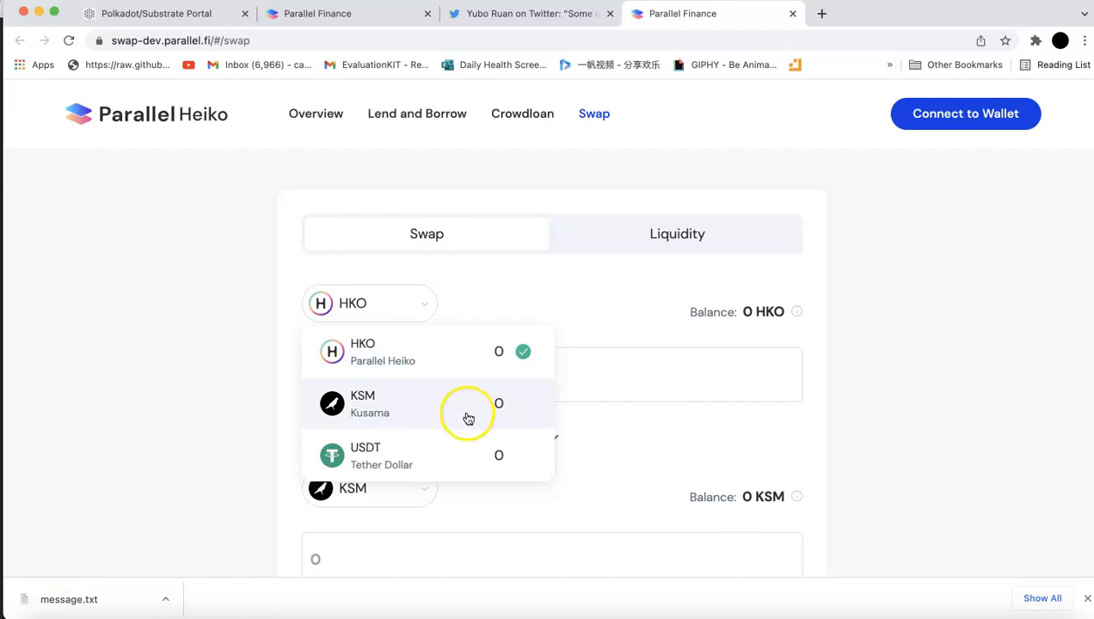
left_click(678, 234)
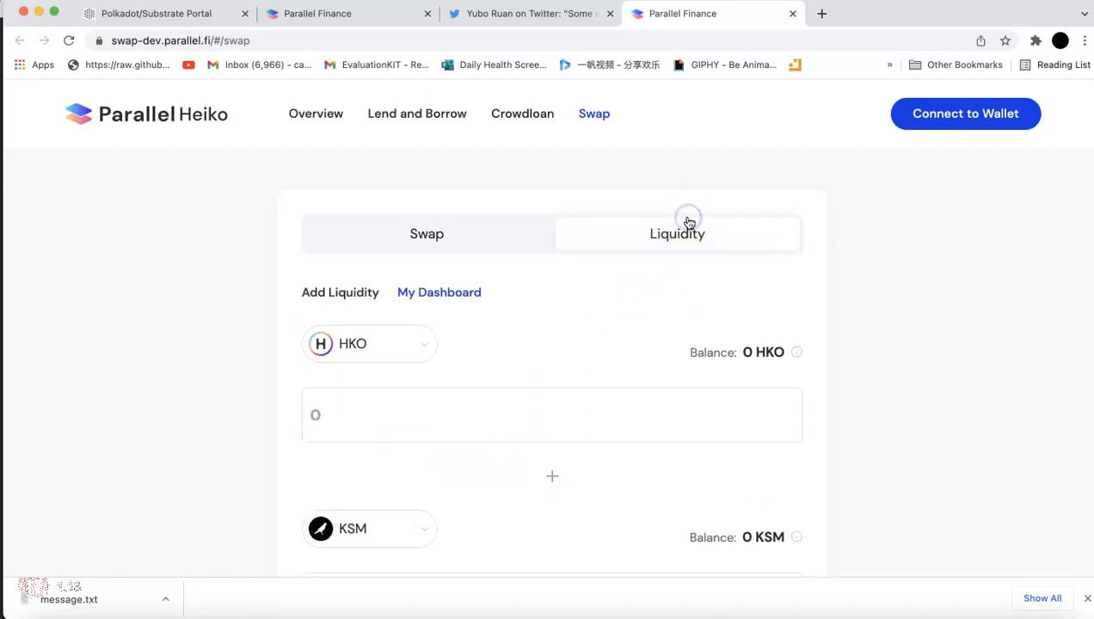
scroll("down", 3)
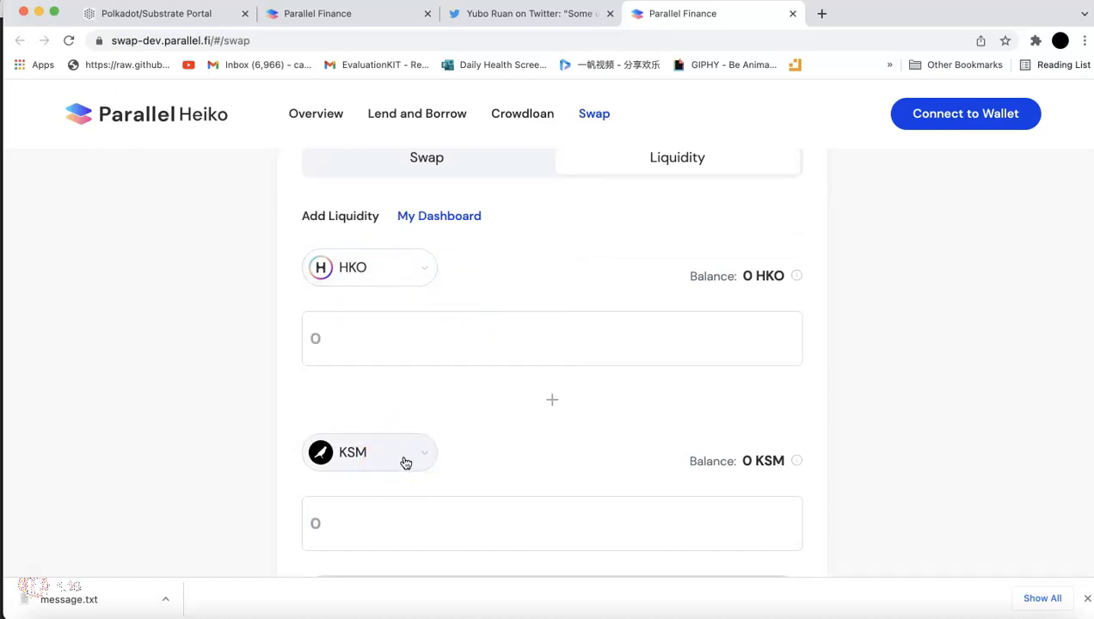
mouse_move(447, 103)
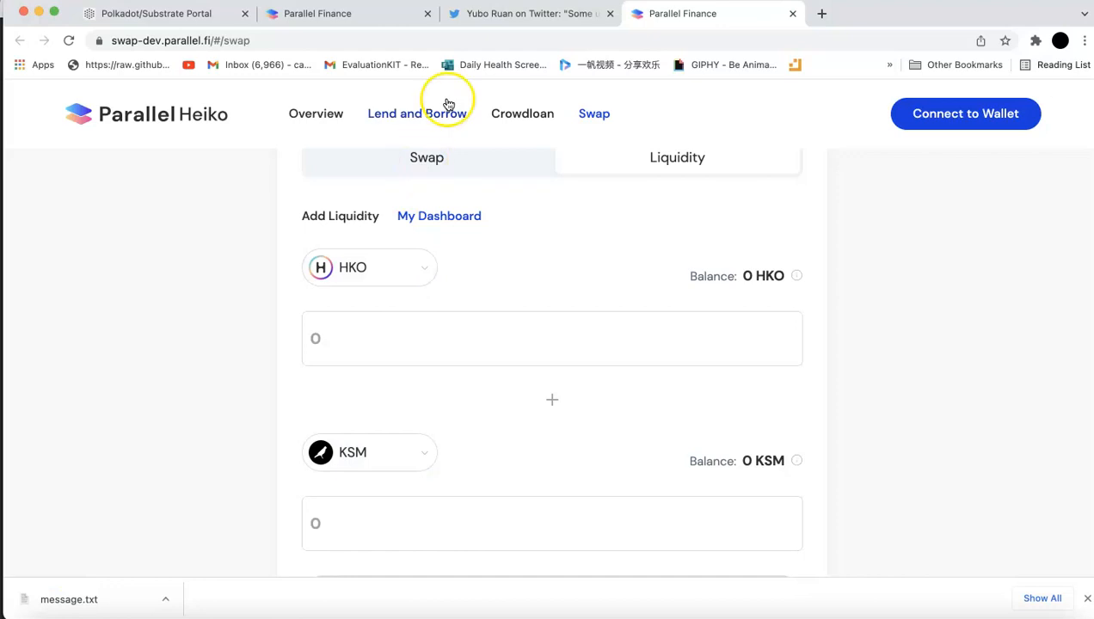
left_click(537, 14)
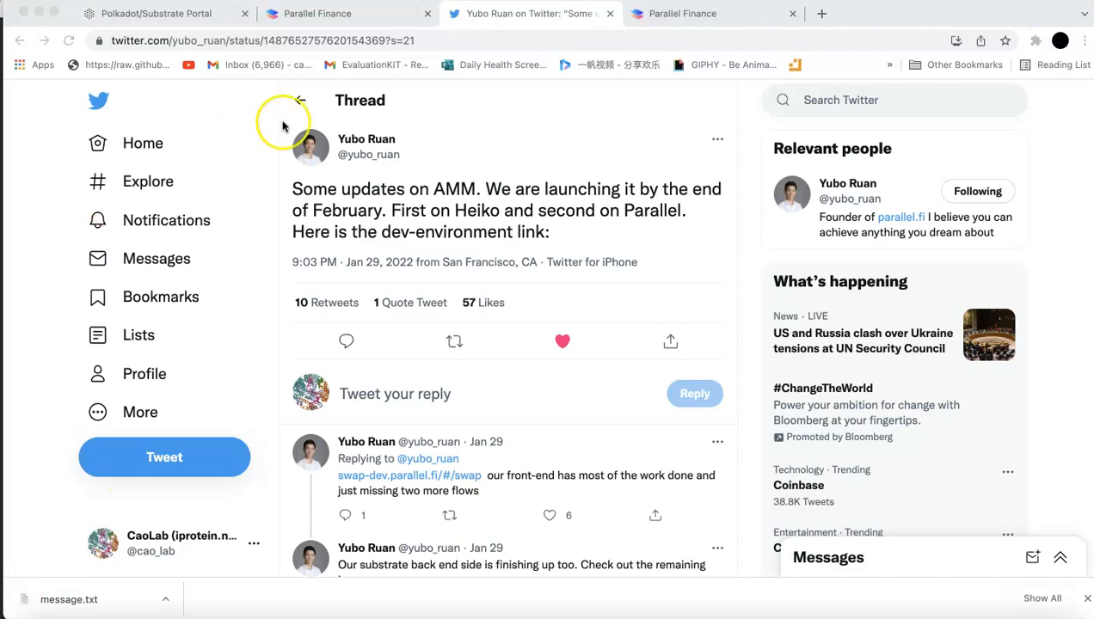
- View Crowdloan Rewards listing 1,255.45 PARA for the 10 DOT Parallel contribution
left_click(313, 13)
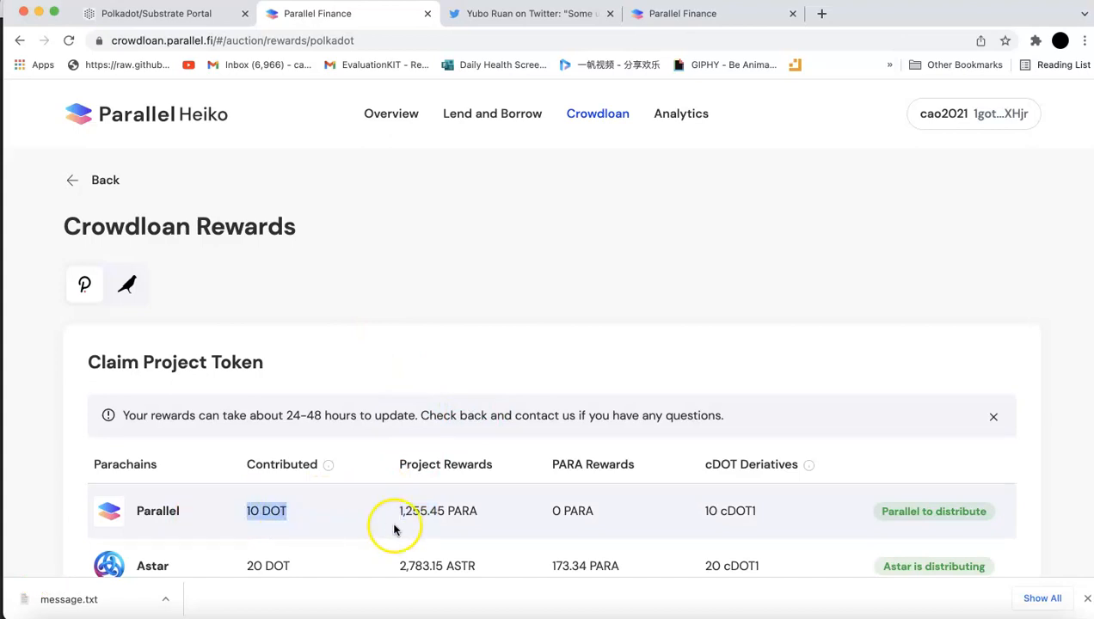
mouse_move(427, 513)
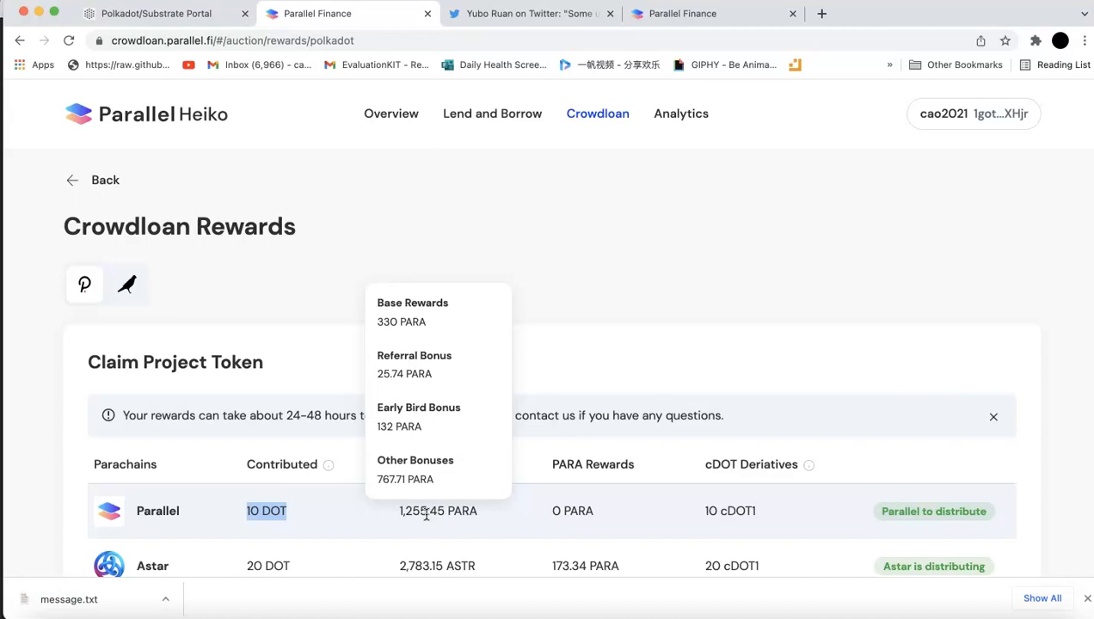
mouse_move(352, 525)
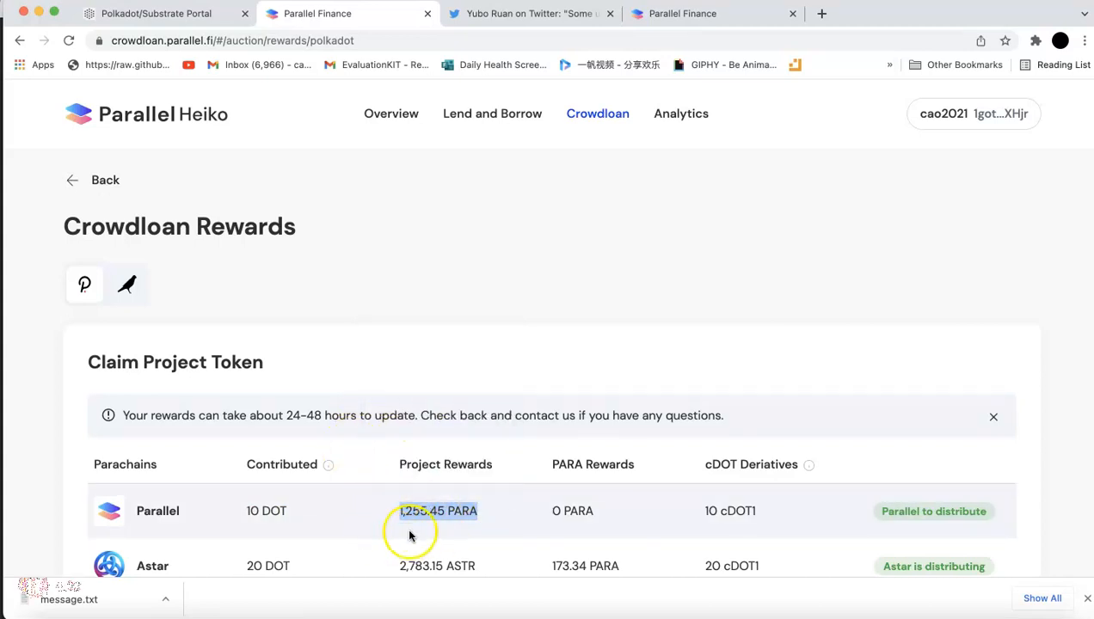
mouse_move(435, 511)
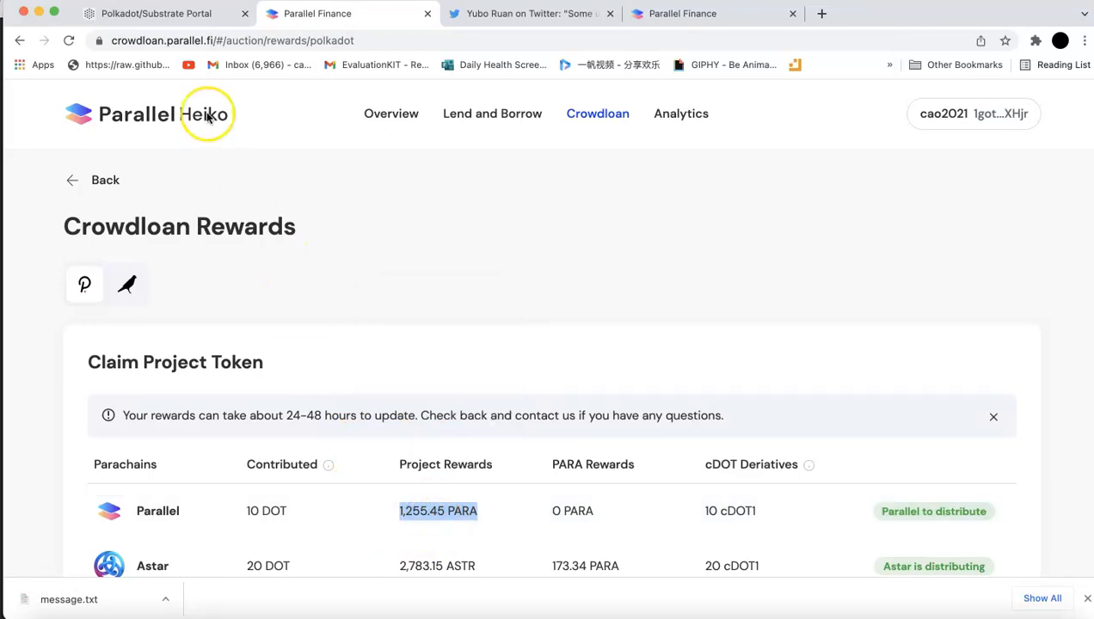
mouse_move(134, 19)
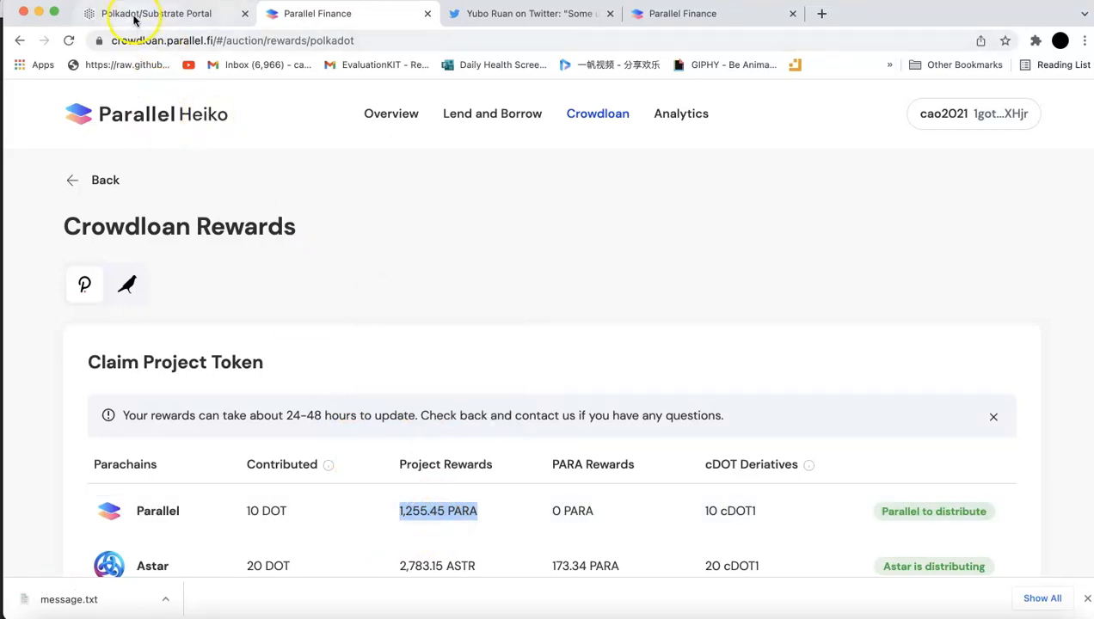
- Return to Polkadot.js Apps showing 1,255.45 PARA: 70.23 transferable, 1,185.22 locked
left_click(141, 14)
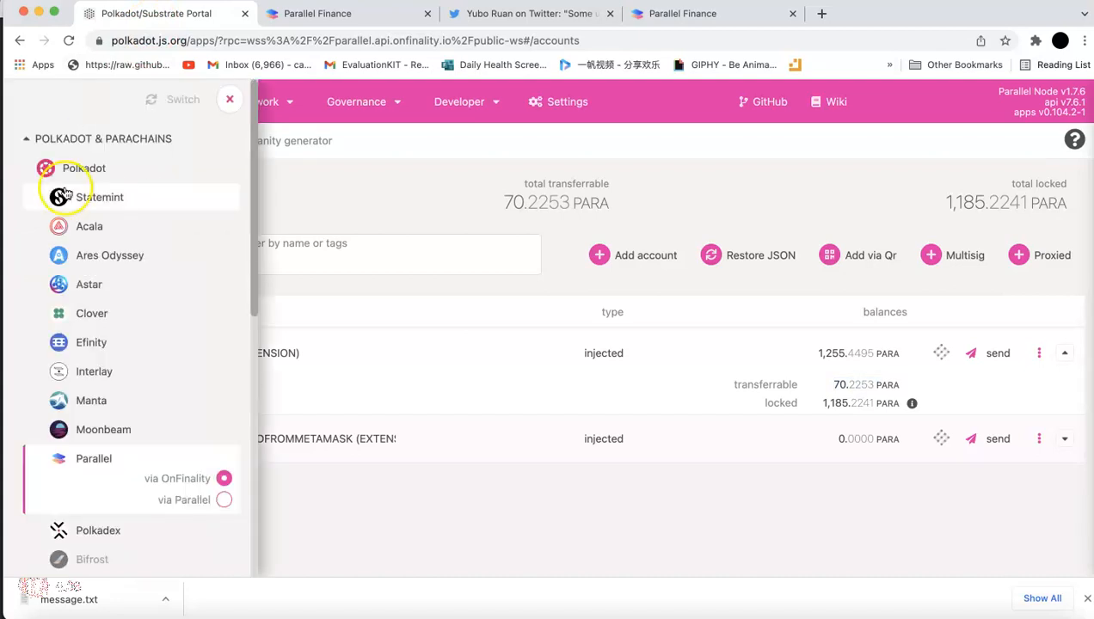
mouse_move(179, 199)
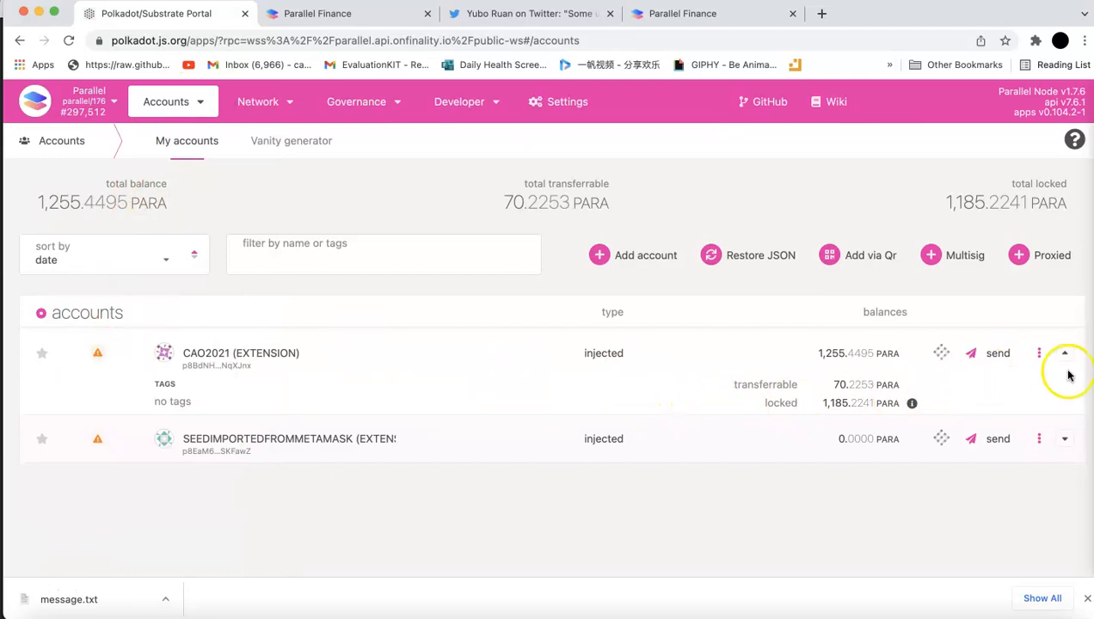
mouse_move(807, 389)
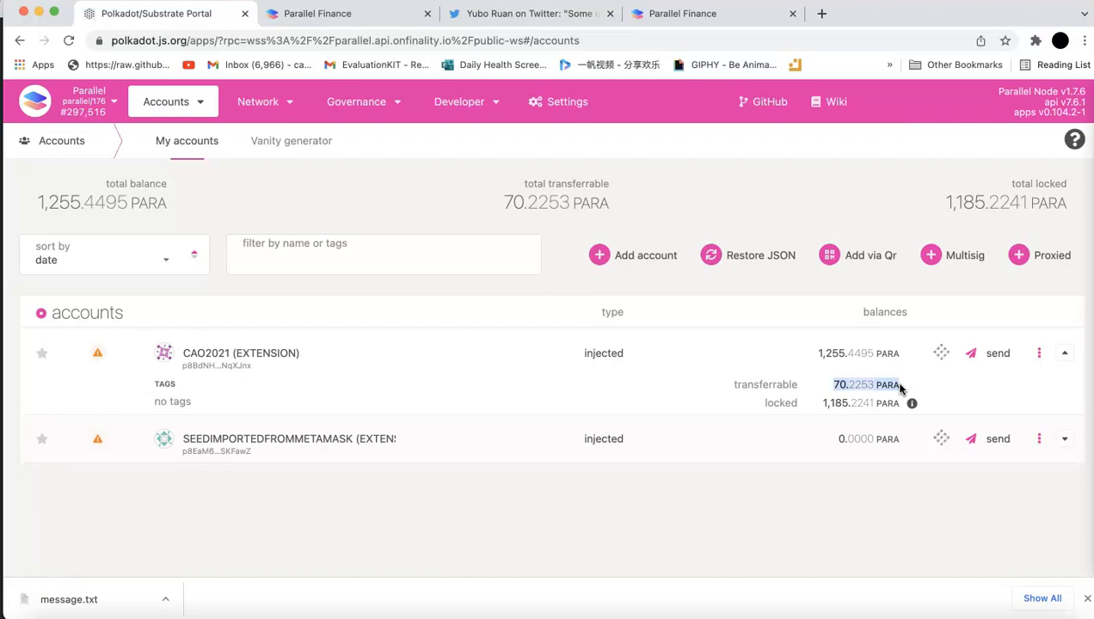
mouse_move(674, 396)
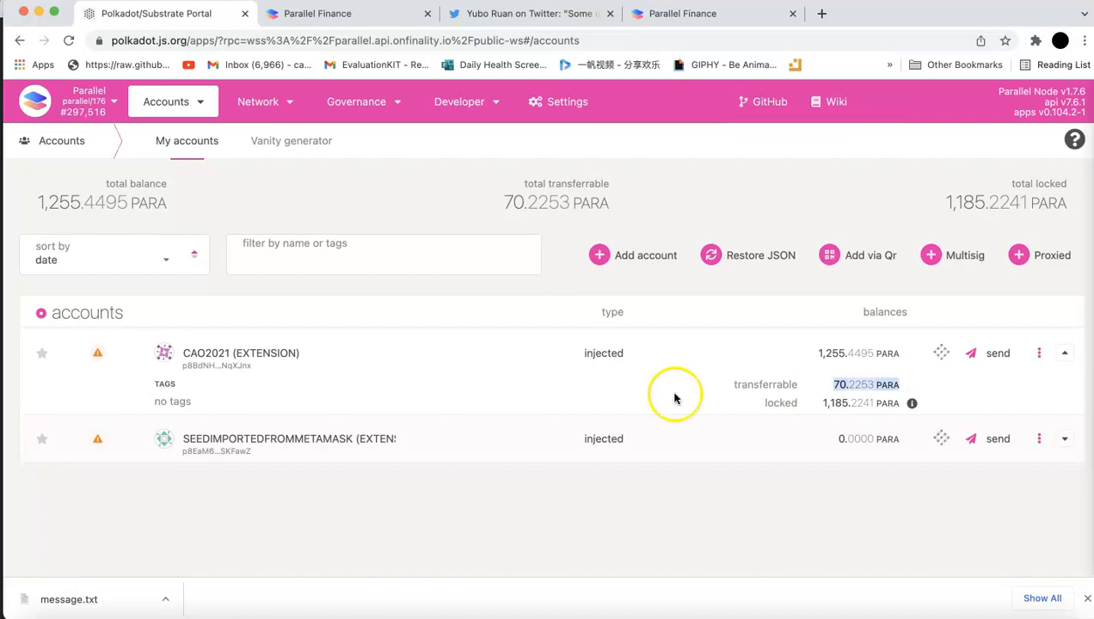
mouse_move(340, 382)
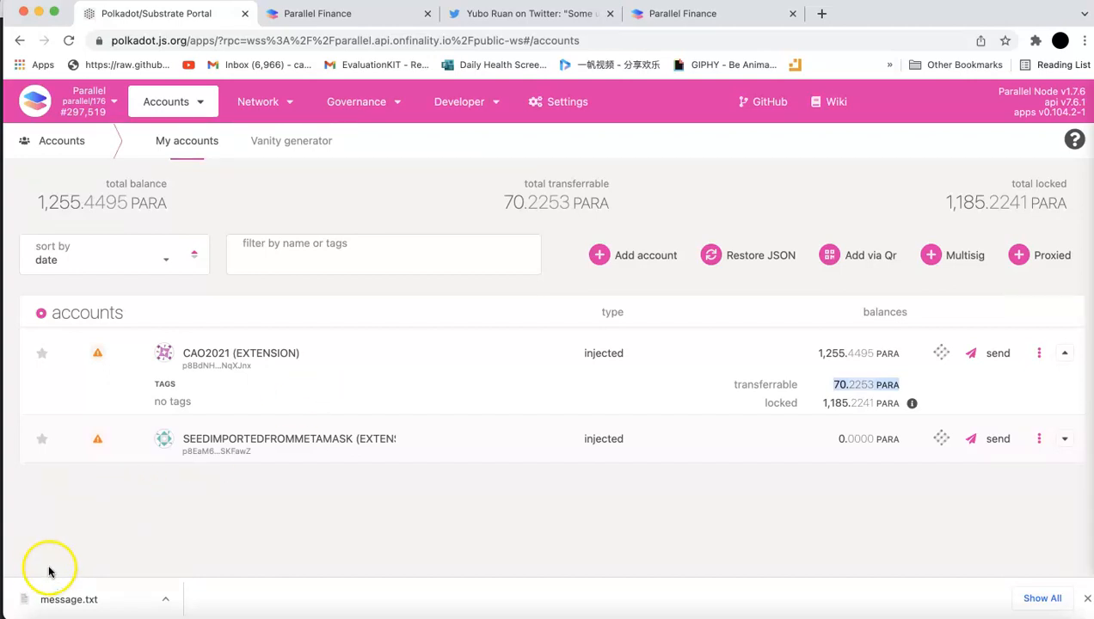
mouse_move(93, 554)
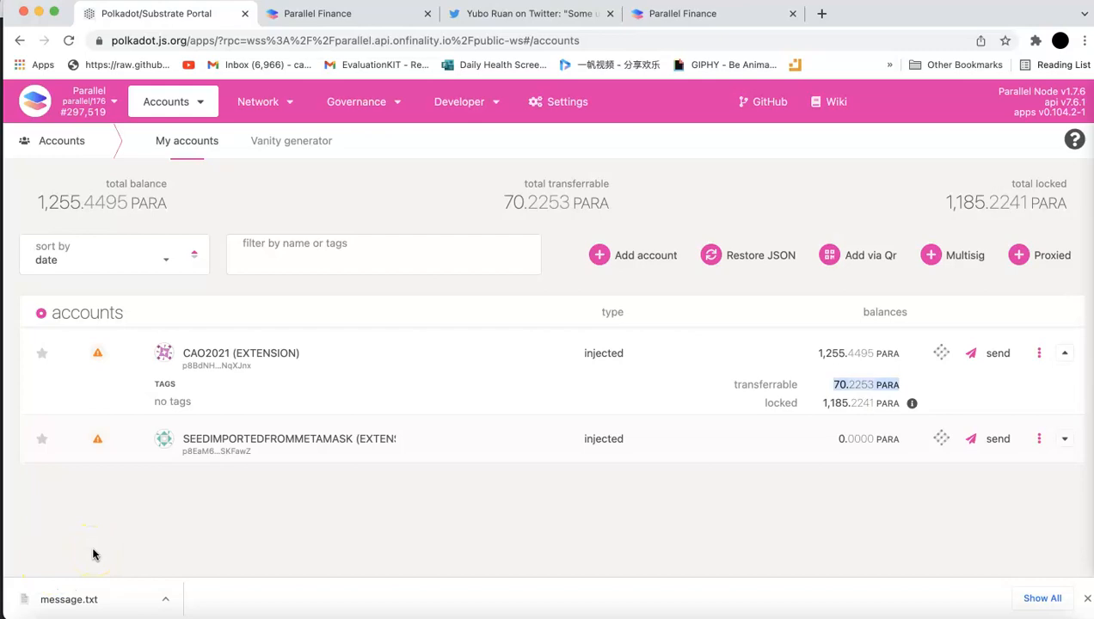